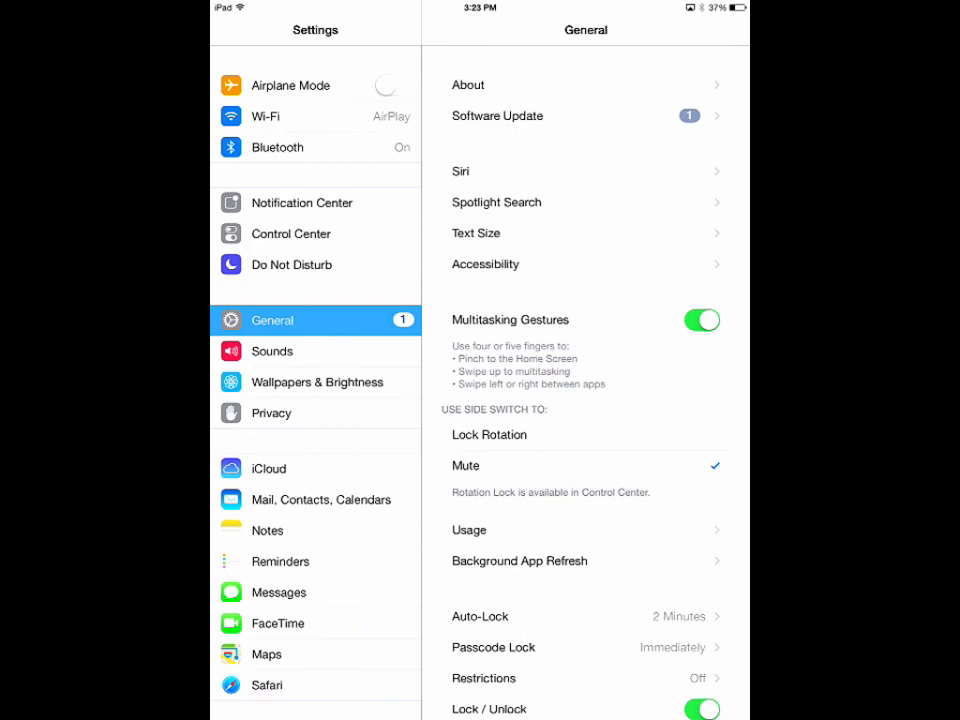
Step: Turn VoiceOver on from its page under General > Accessibility, then switch it back off
left_click(486, 264)
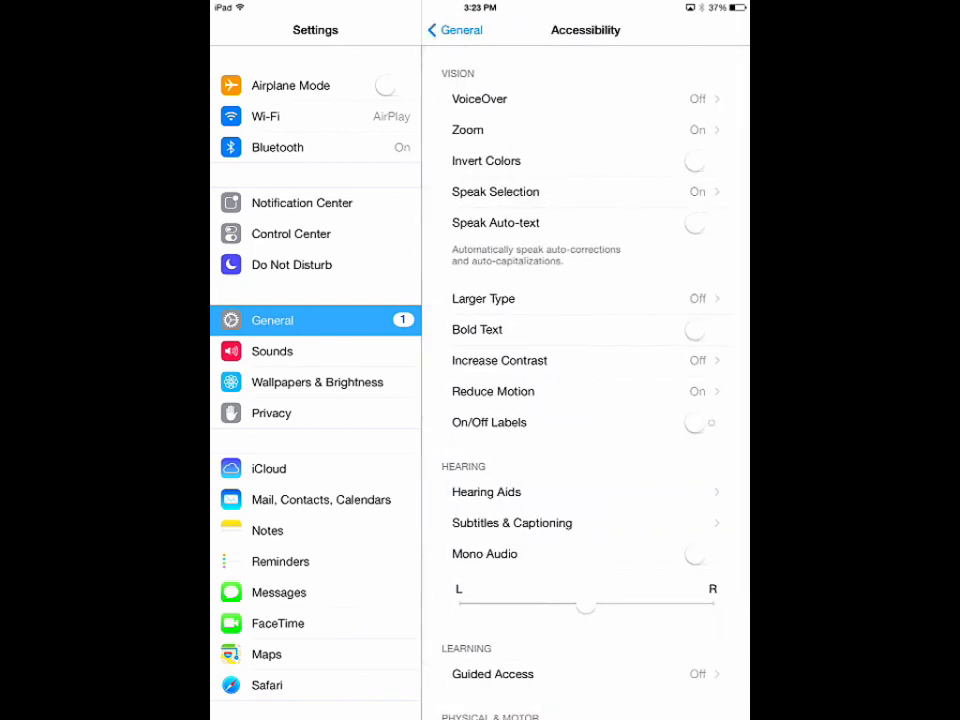
left_click(480, 98)
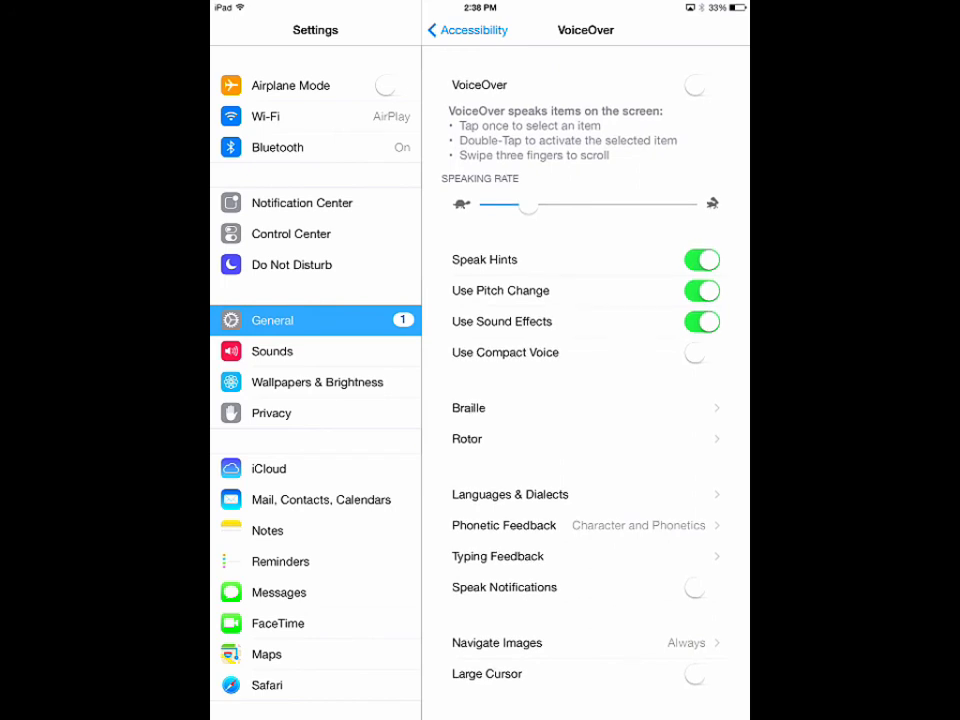
left_click(700, 84)
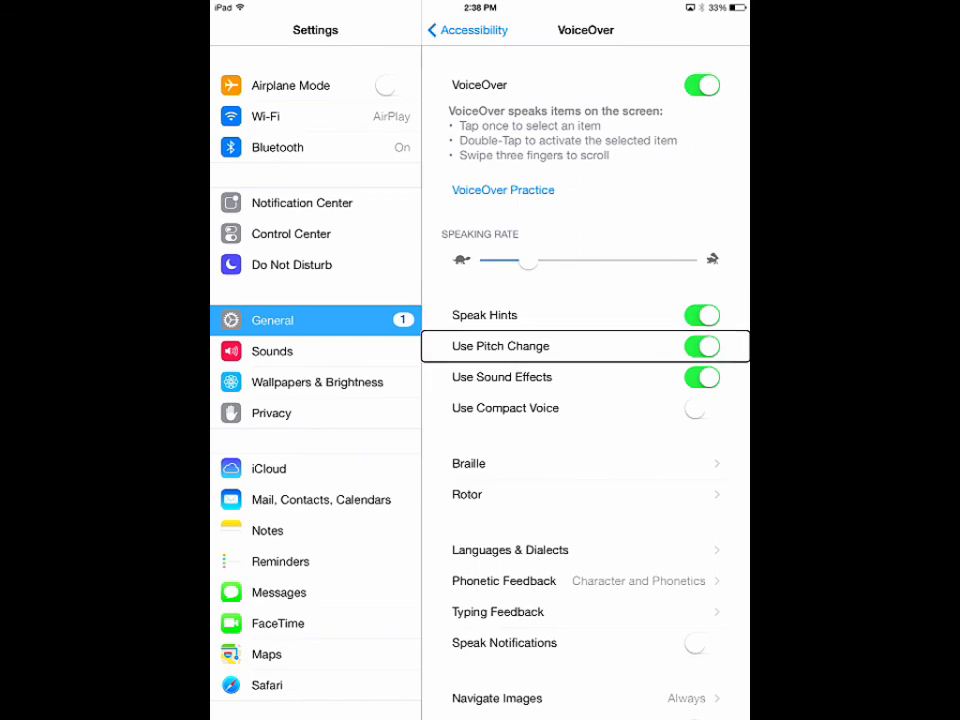
left_click_drag(528, 260, 560, 260)
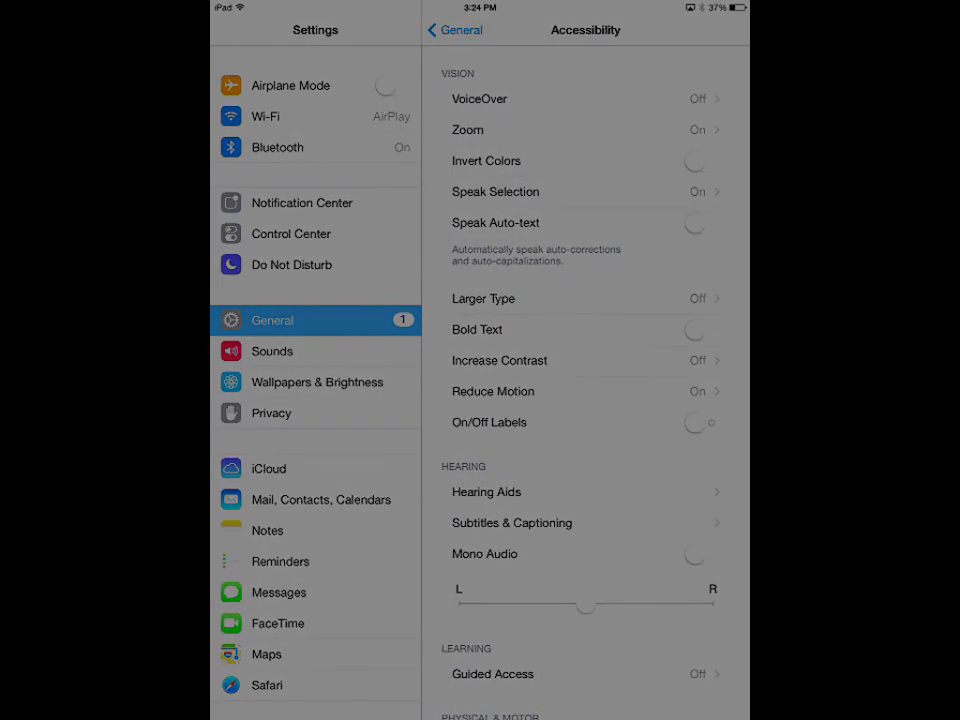
left_click(700, 160)
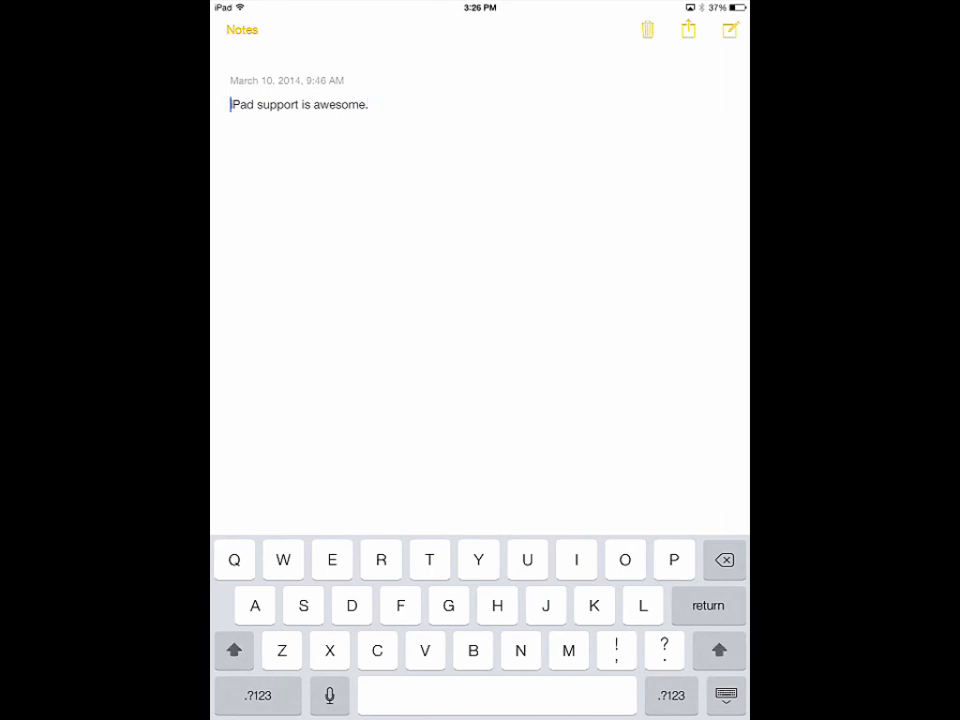
Step: Select the iPad-support sentence in the note and have it spoken aloud via Speak
double_click(300, 104)
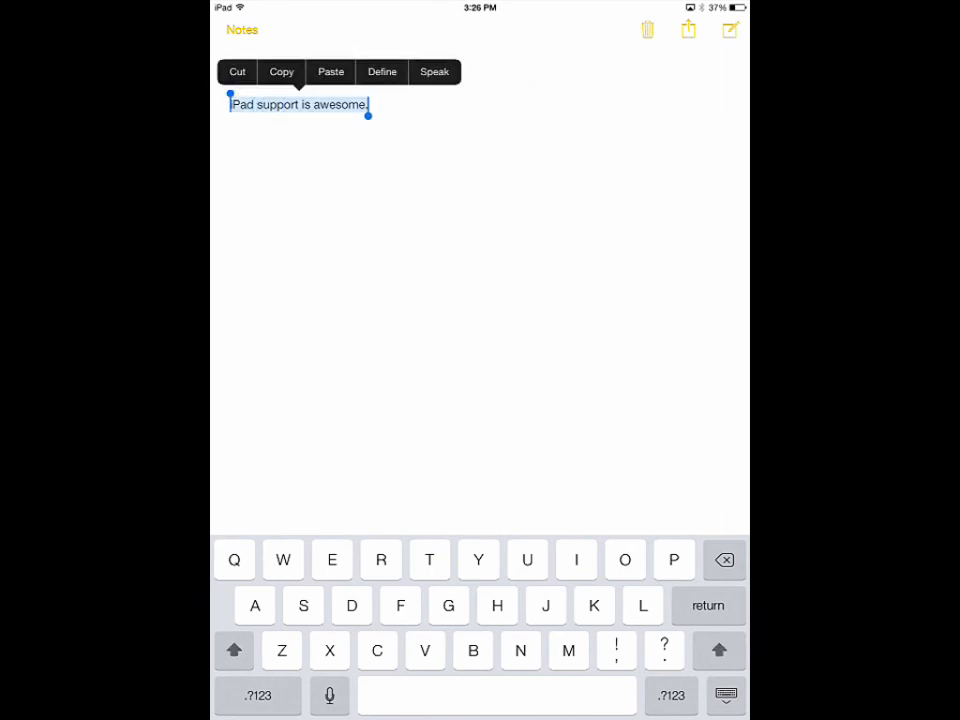
left_click(434, 72)
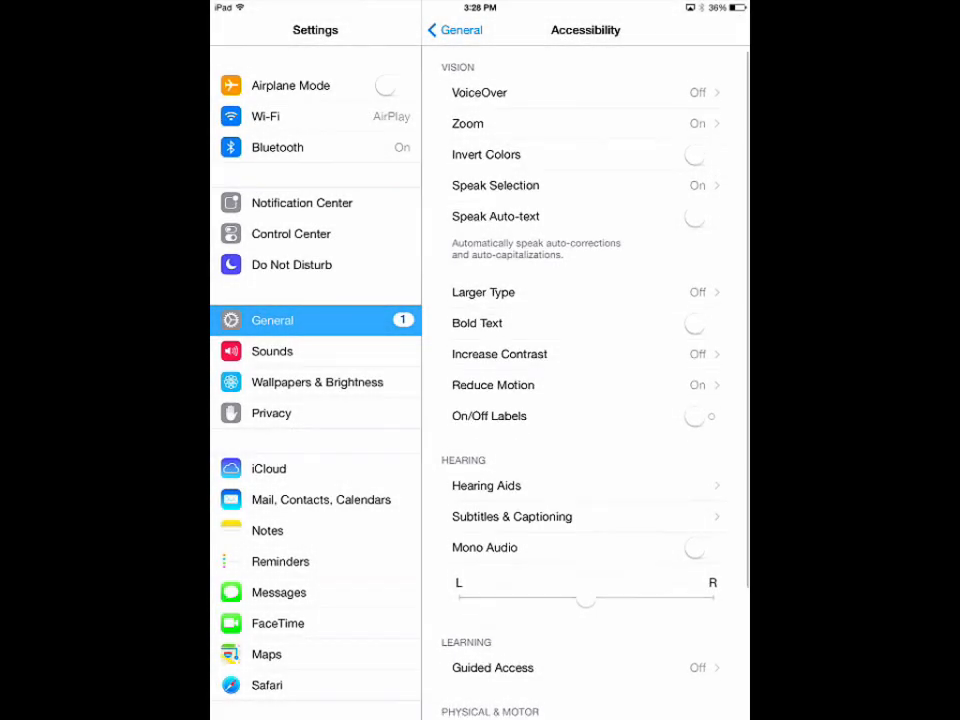
scroll("down", 3)
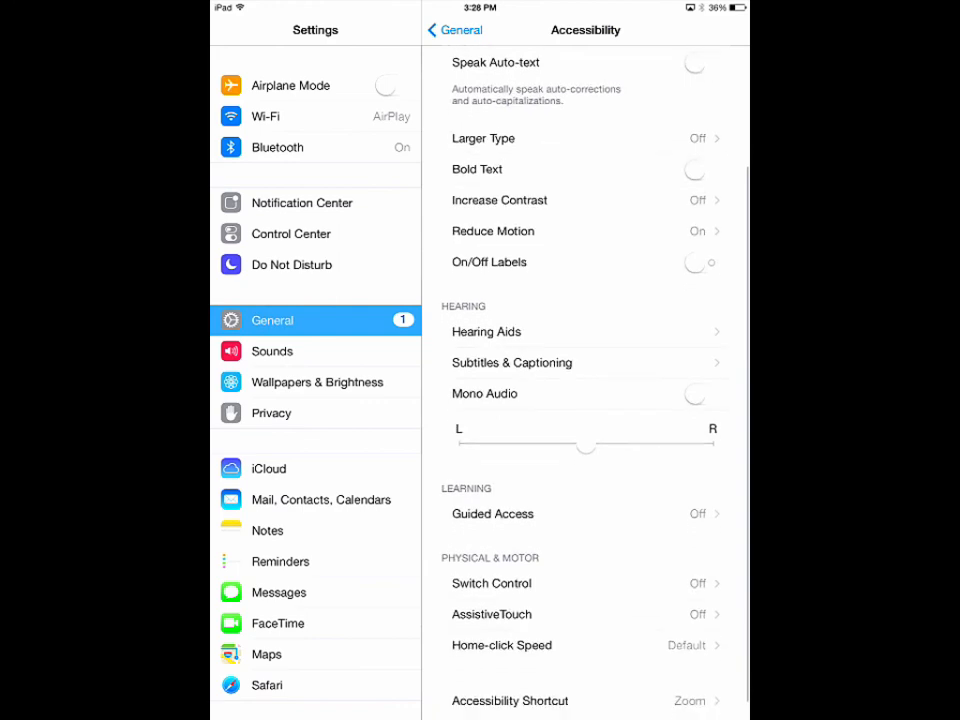
left_click(512, 362)
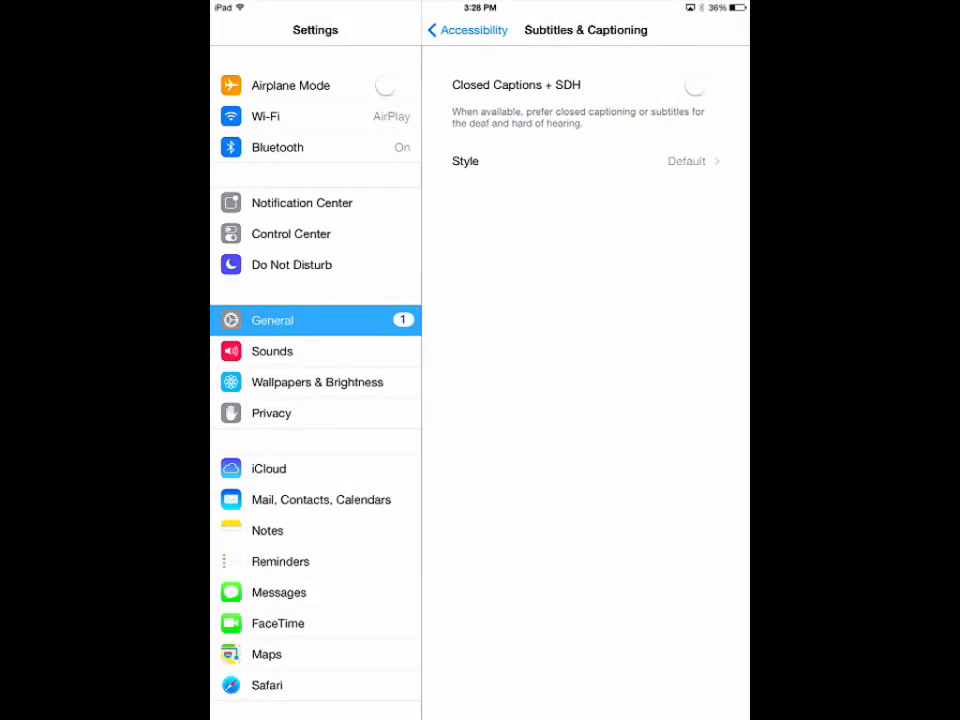
left_click(702, 84)
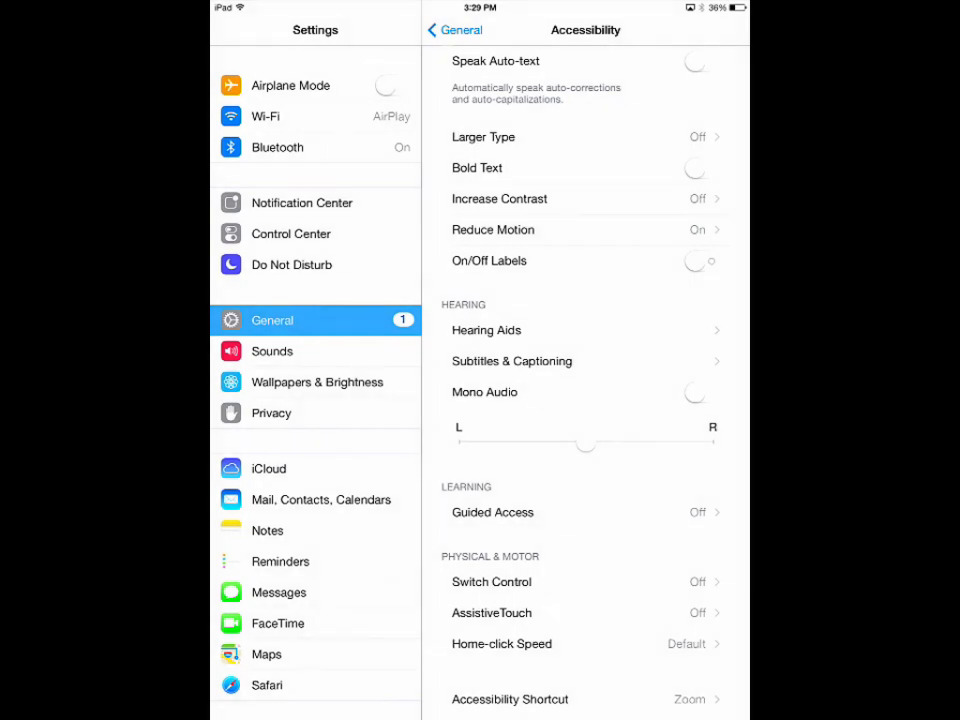
left_click(700, 392)
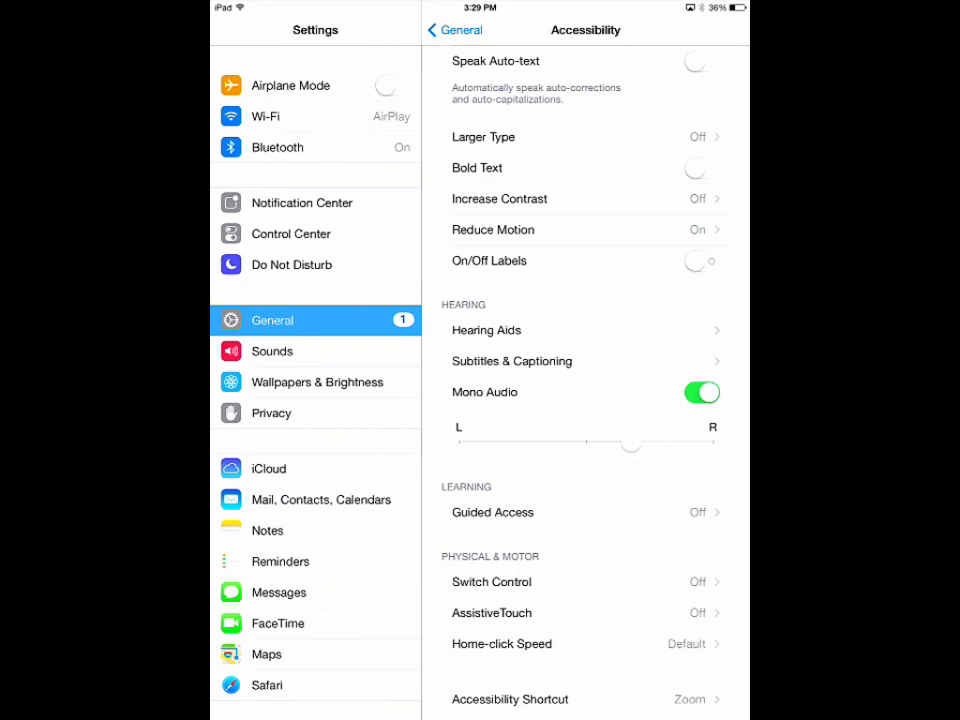
left_click_drag(630, 444, 604, 444)
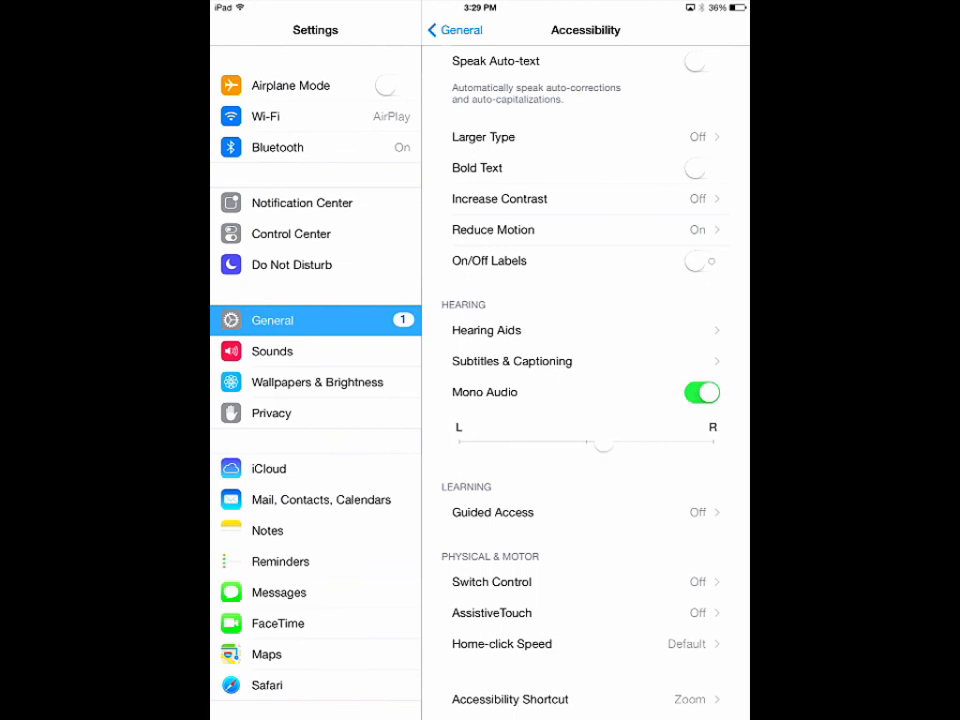
left_click_drag(604, 444, 584, 444)
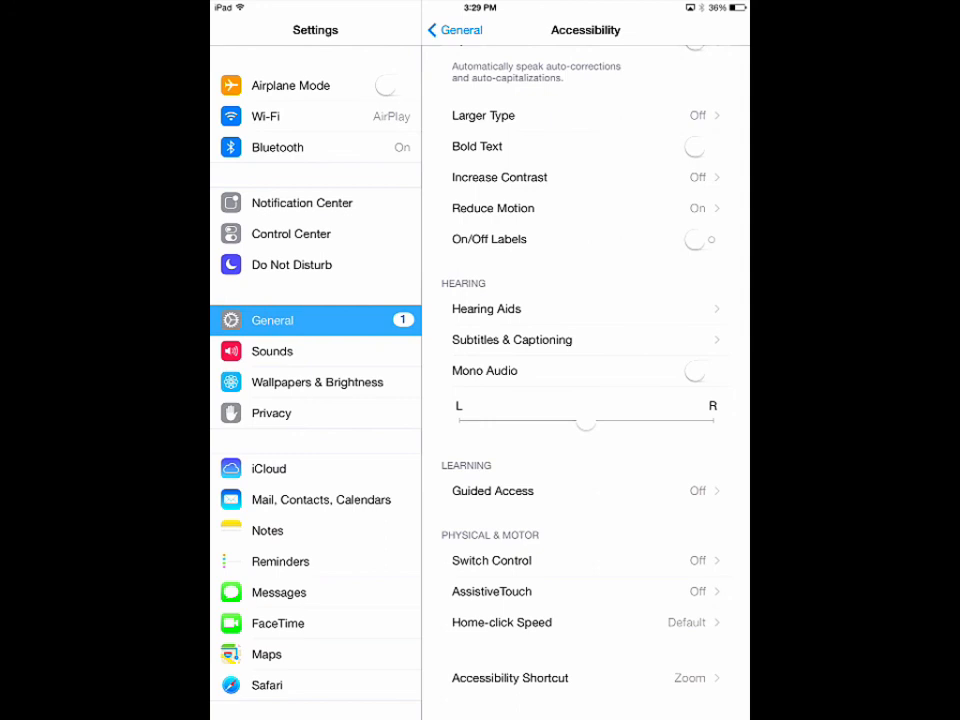
Step: Check Invert Colors alongside Zoom for the Accessibility Shortcut, then dismiss the triple-click test prompt
left_click(510, 678)
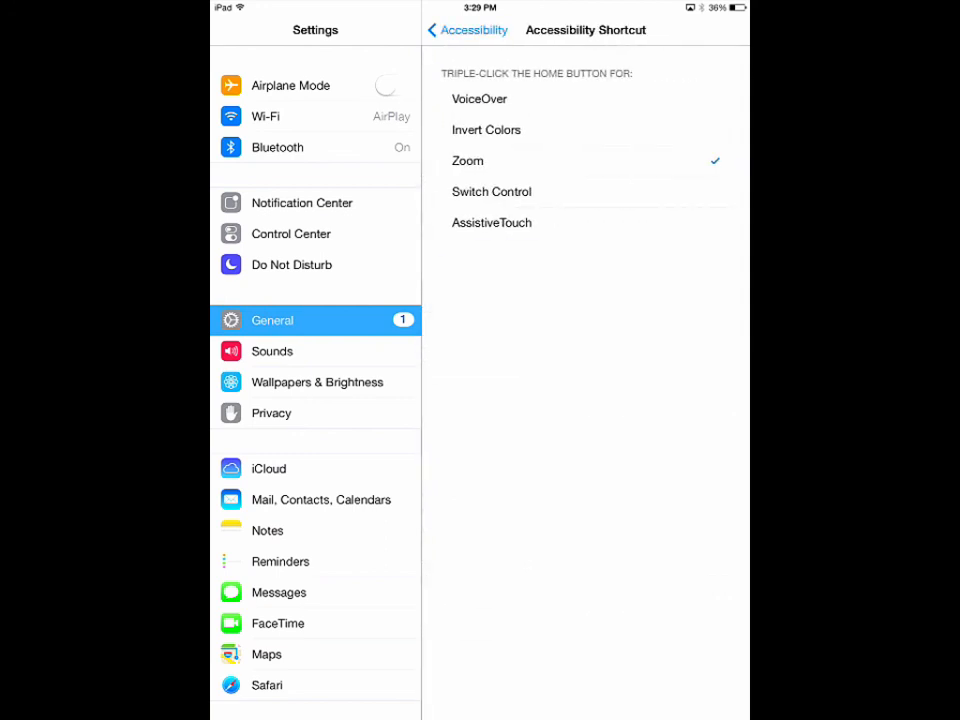
left_click(486, 128)
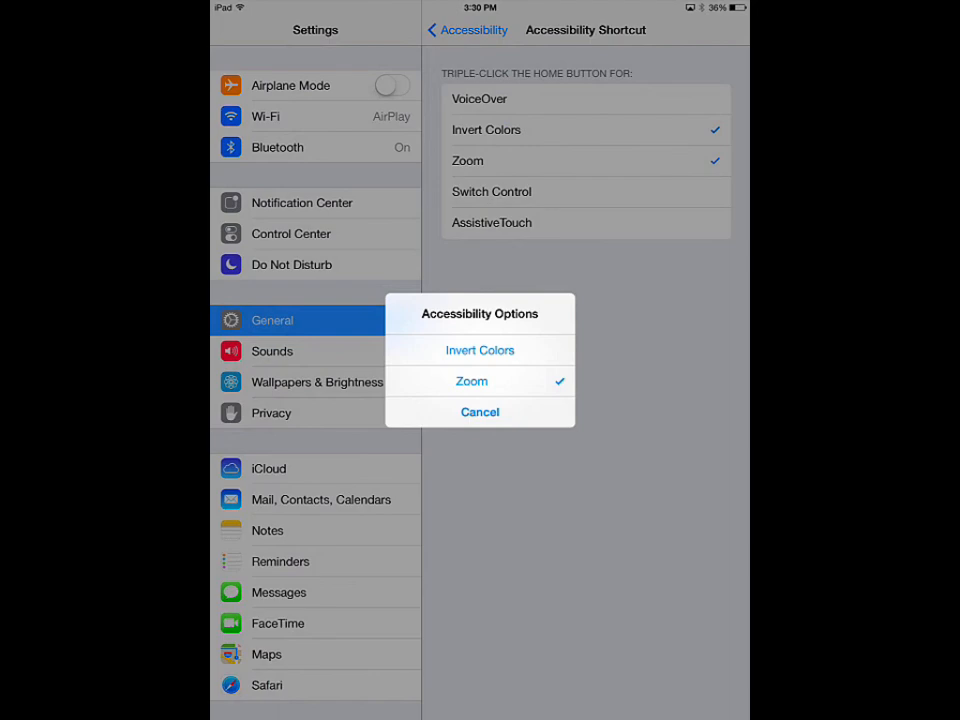
left_click(480, 412)
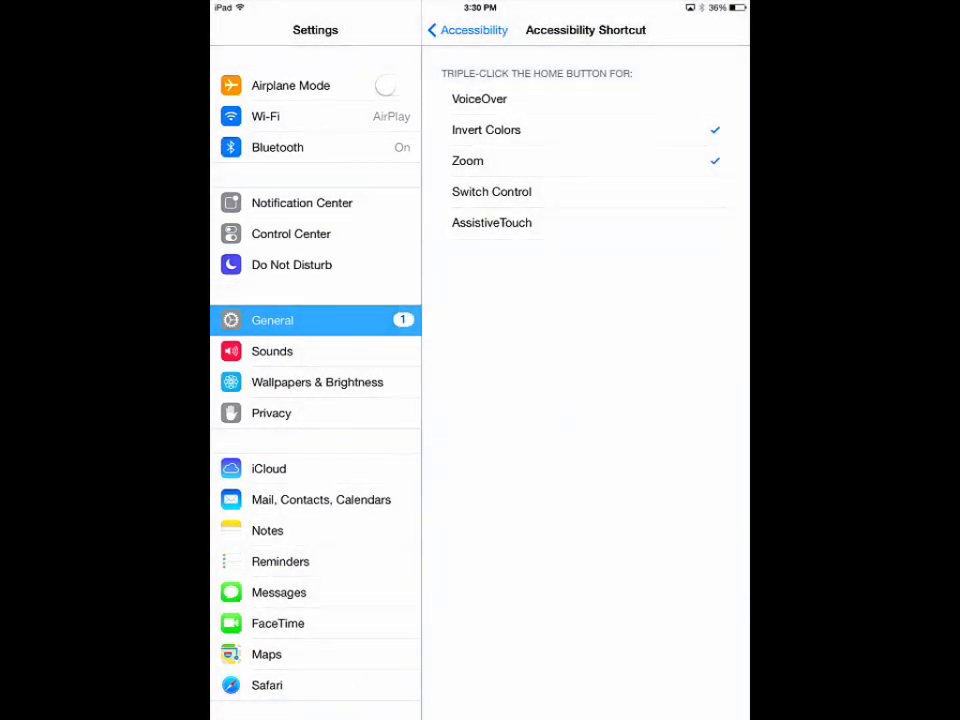